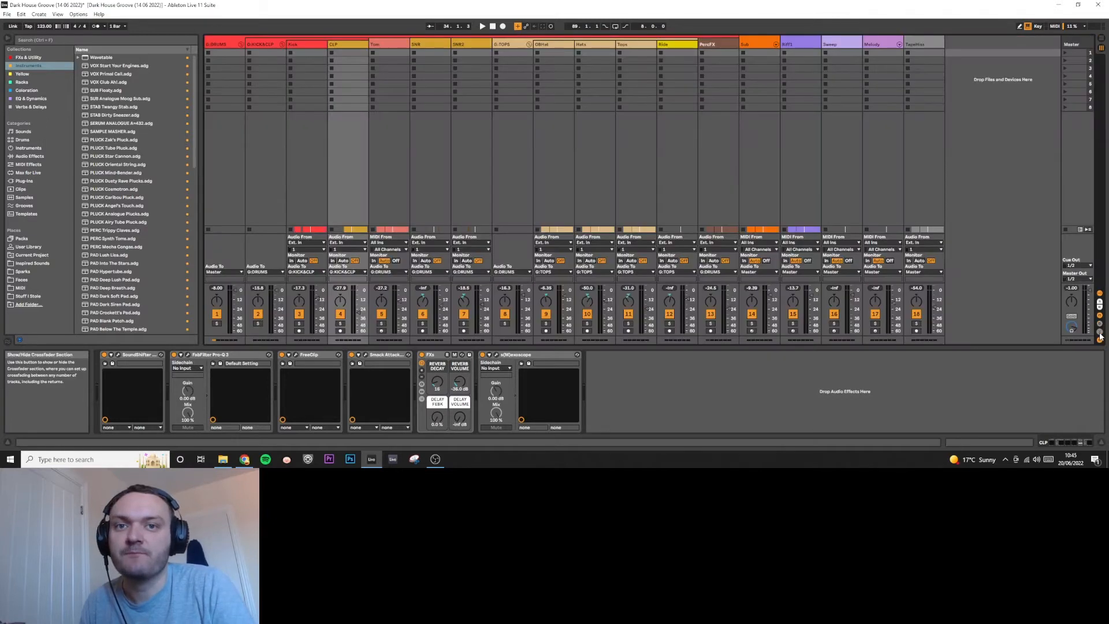
Switch to Arrangement View to see the kick and clap clips
{"action": "key", "text": "Tab"}
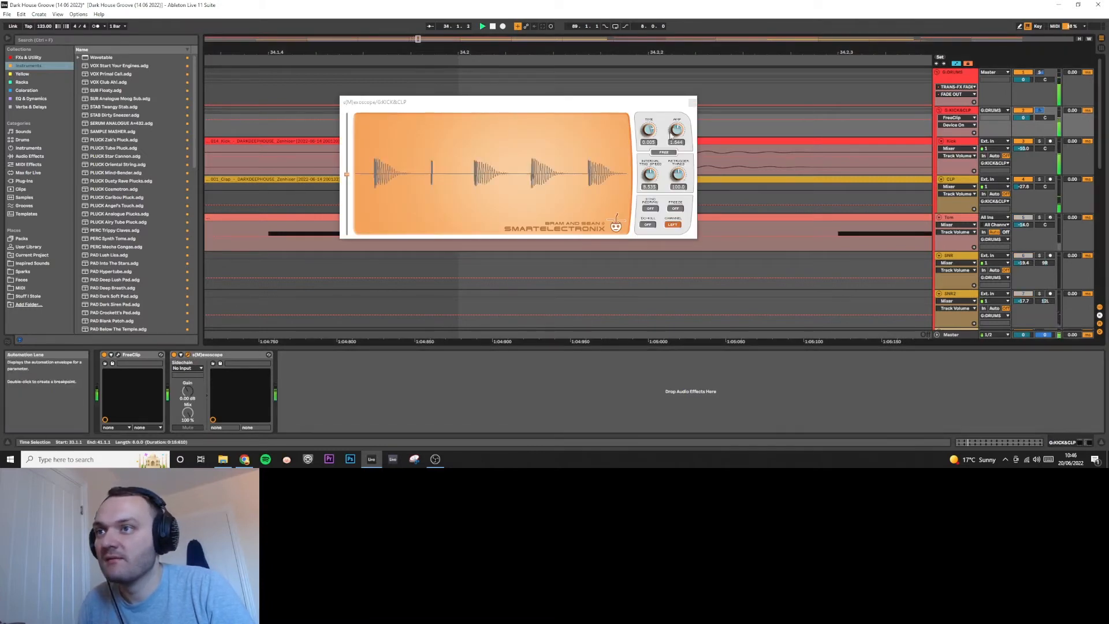
{"action": "left_click_drag", "start_coordinate": [677, 128], "coordinate": [677, 120]}
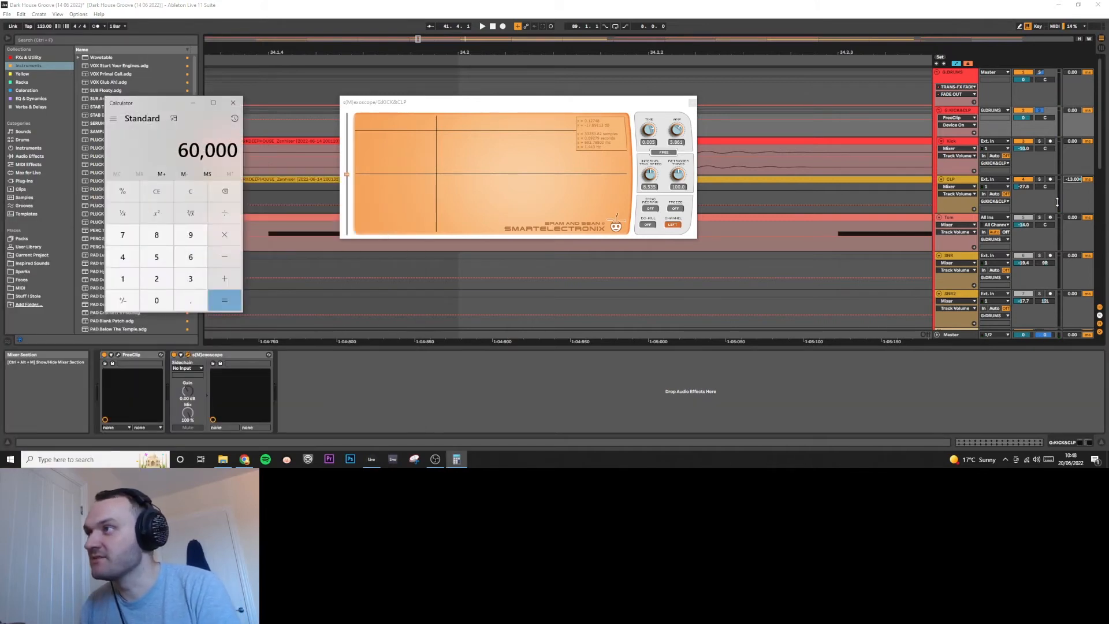
Divide 60000 by the 123 BPM tempo, then halve it to get the clap delay of about 244 ms
{"action": "left_click", "coordinate": [224, 300]}
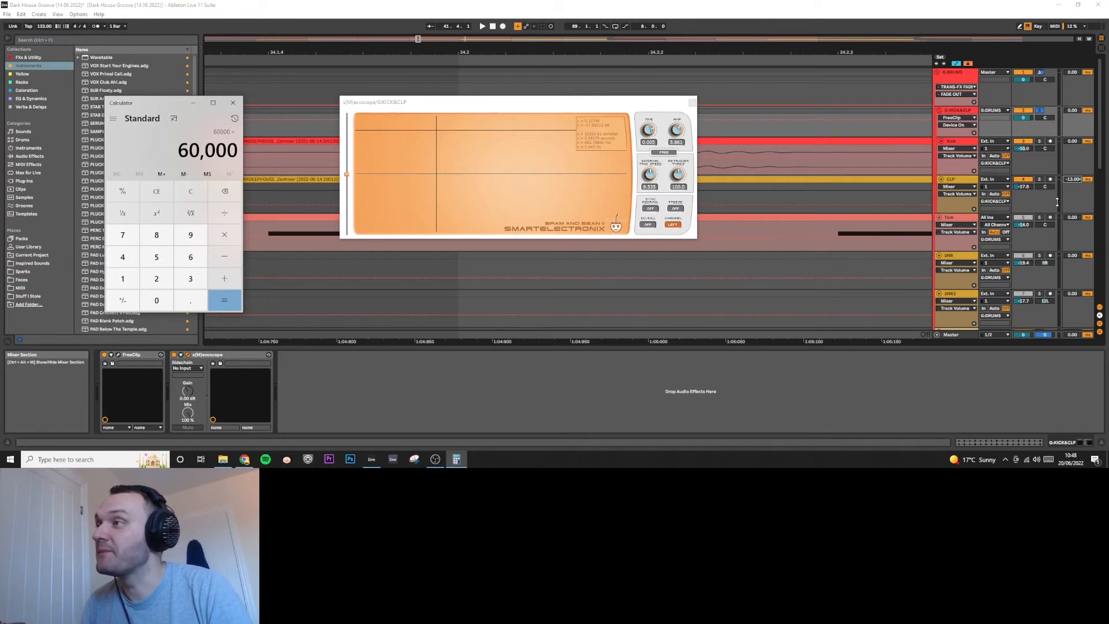
{"action": "left_click", "coordinate": [224, 300]}
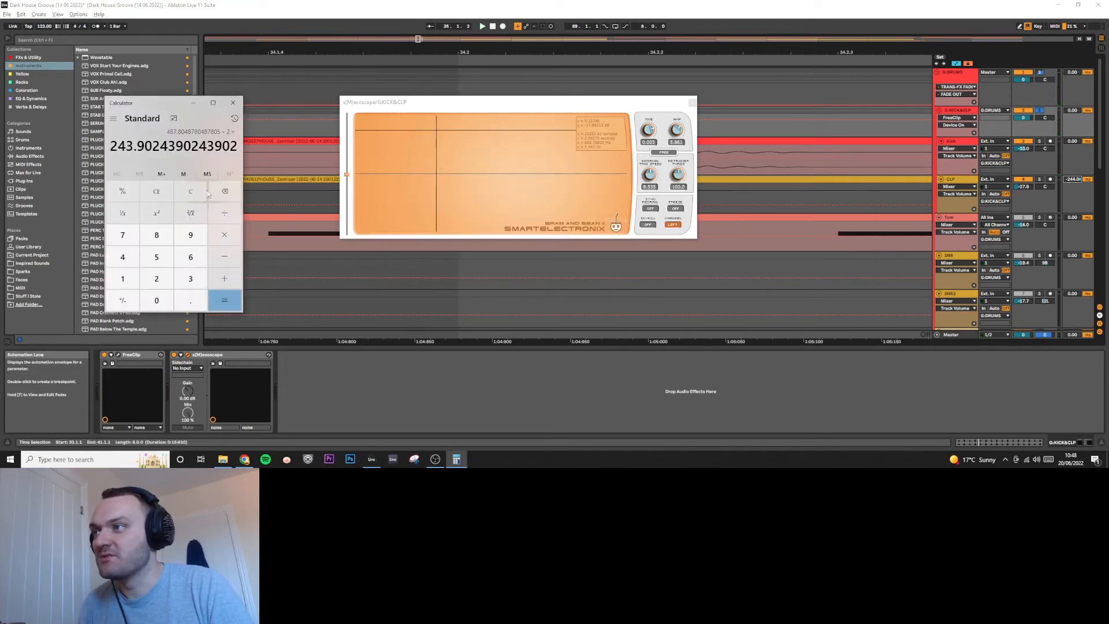
Recompute 60000 ÷ 123, divide the beat by 128 and double it for a fine offset near 7.62 ms
{"action": "left_click", "coordinate": [190, 191]}
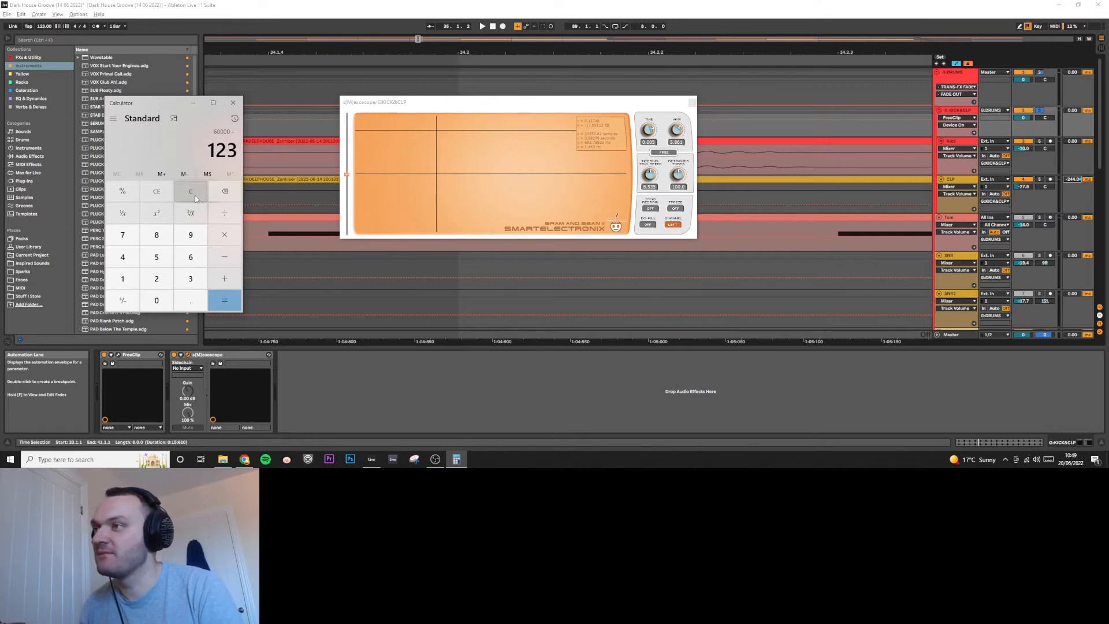
{"action": "left_click", "coordinate": [224, 300]}
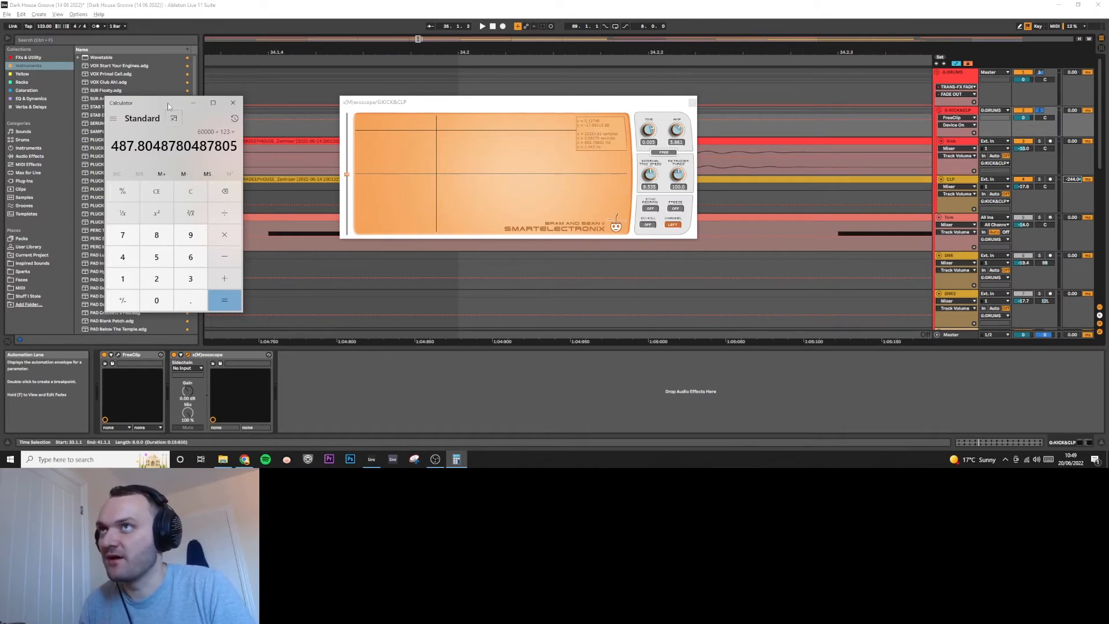
{"action": "left_click", "coordinate": [223, 300]}
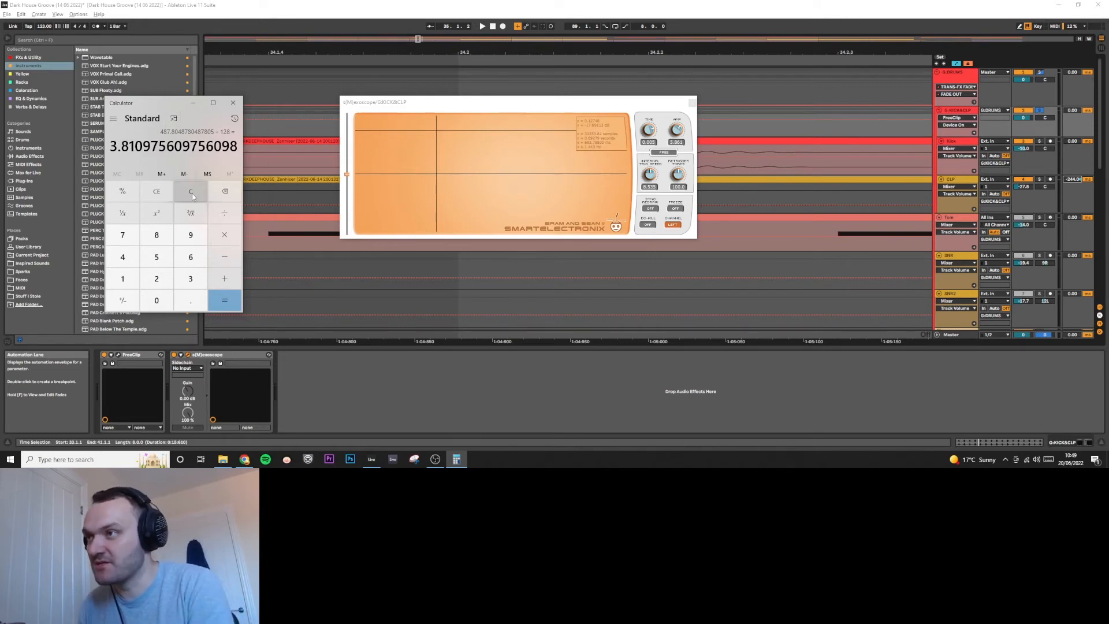
{"action": "left_click", "coordinate": [223, 300]}
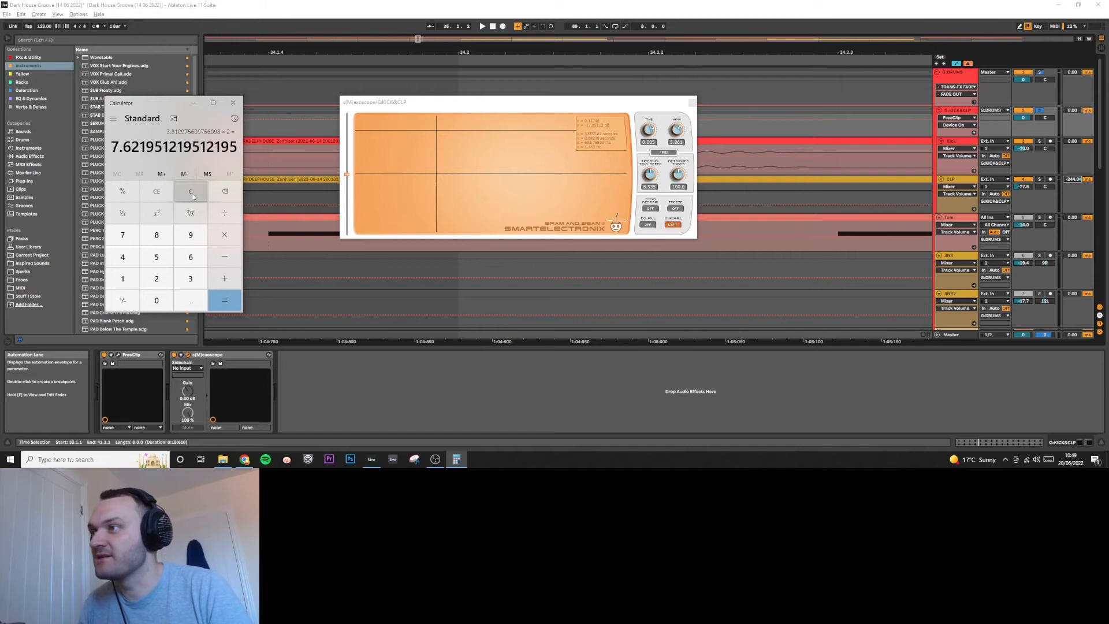
{"action": "left_click", "coordinate": [190, 190]}
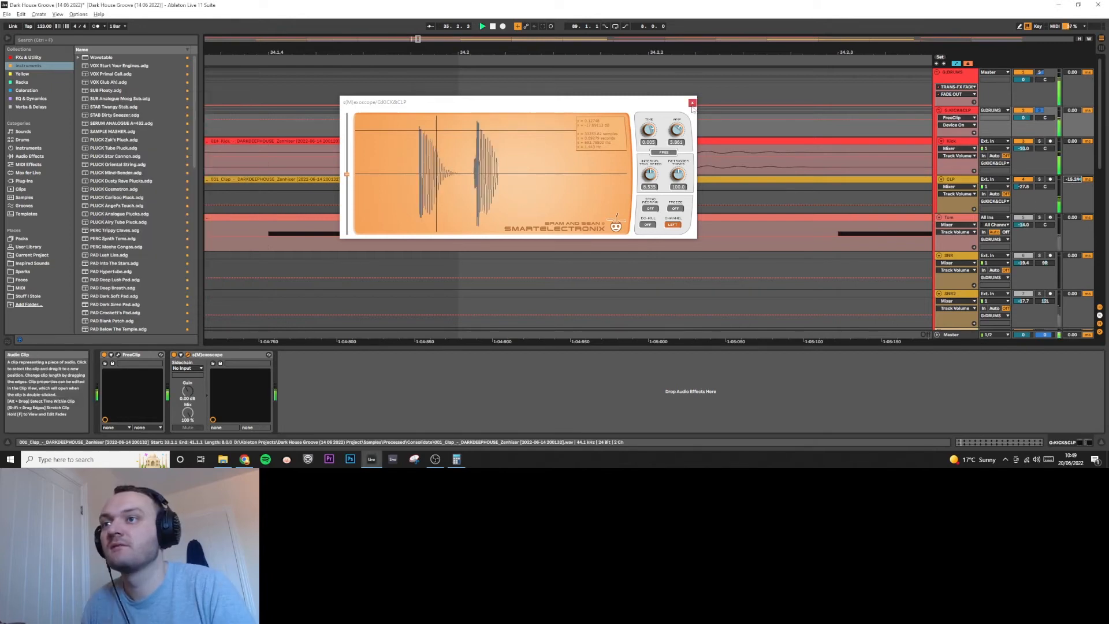
Return to Ableton's oscilloscope showing the kick and clap hit waveforms
{"action": "left_click", "coordinate": [692, 103]}
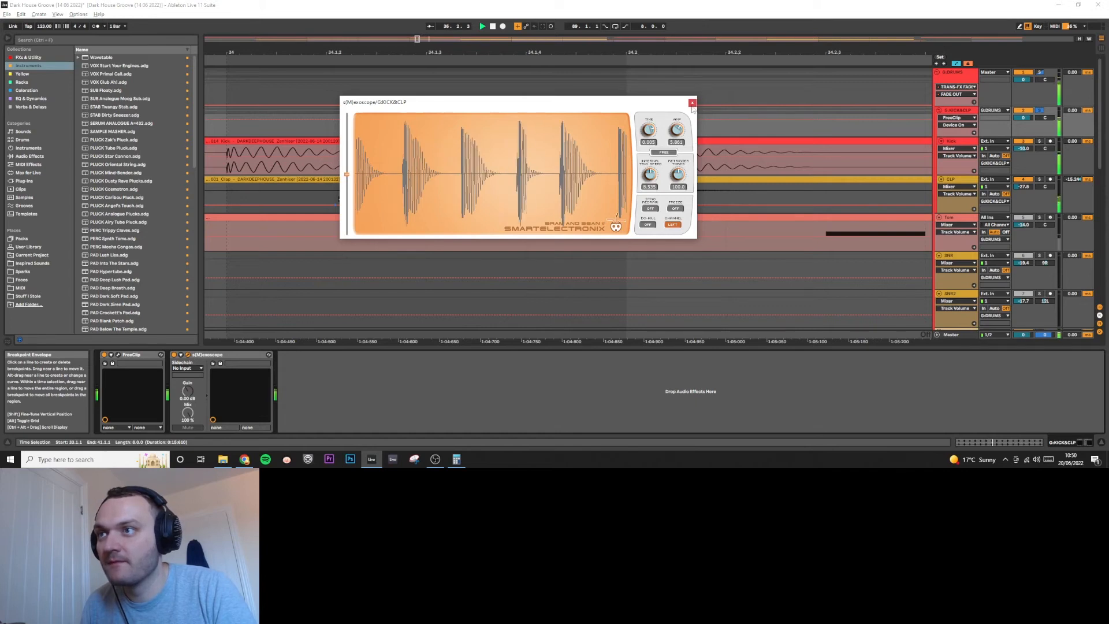
Zoom out to the arrangement with the hi-hat, tops and ride tracks in view
{"action": "left_click", "coordinate": [692, 103]}
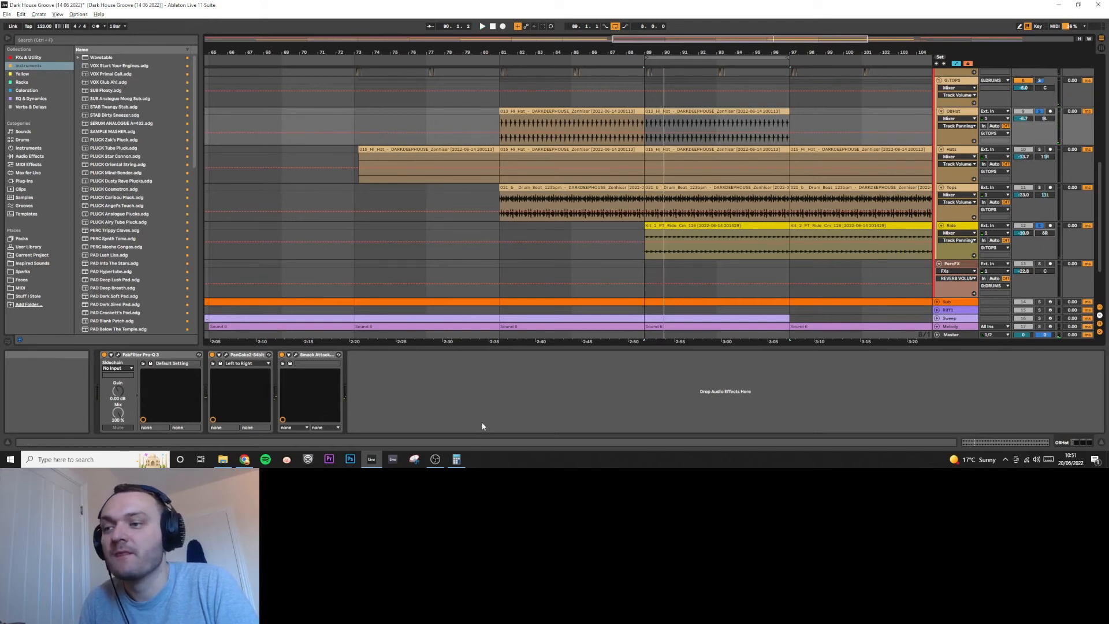
Bring up Calculator and divide the beat length to get the hi-hat and ride offsets
{"action": "left_click", "coordinate": [455, 459]}
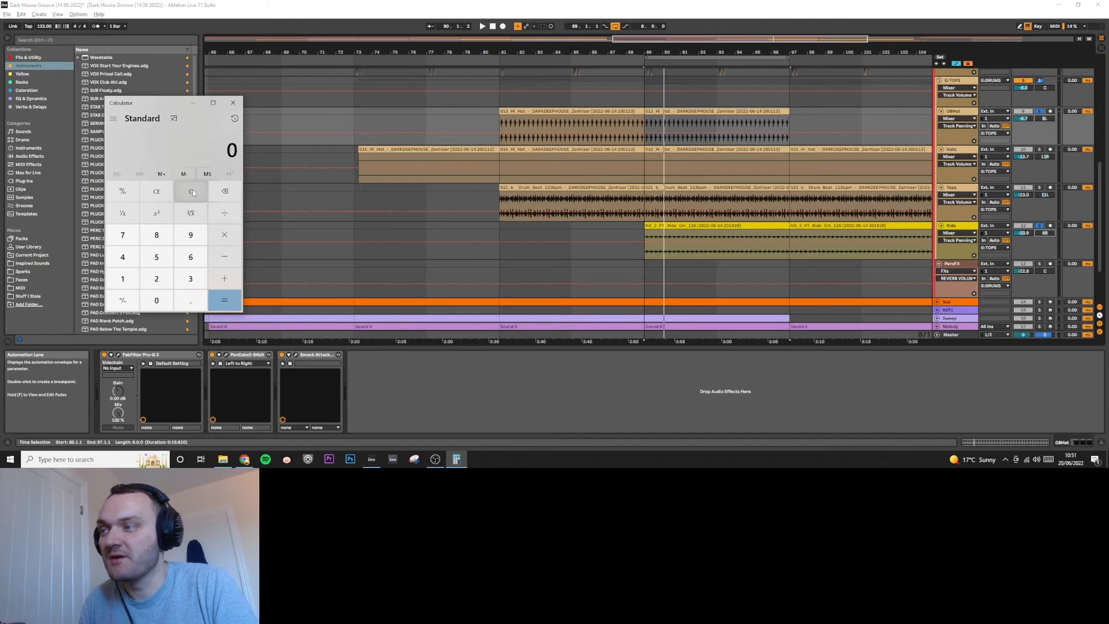
{"action": "left_click", "coordinate": [223, 301]}
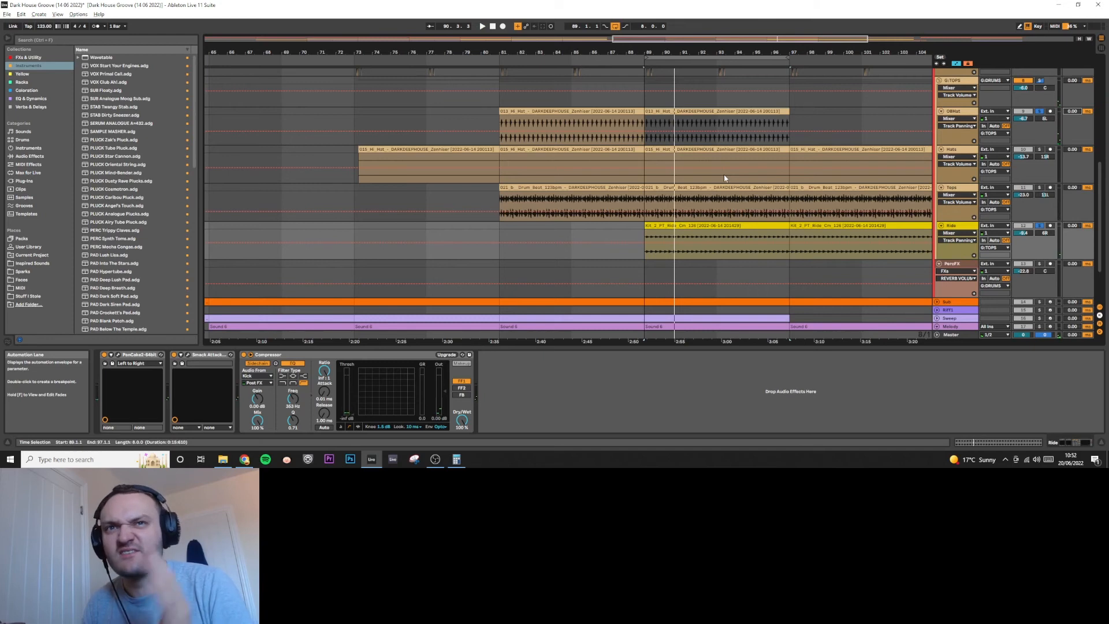
Zoom out to the whole arrangement with the bass track's long MIDI clip visible
{"action": "left_click", "coordinate": [482, 26]}
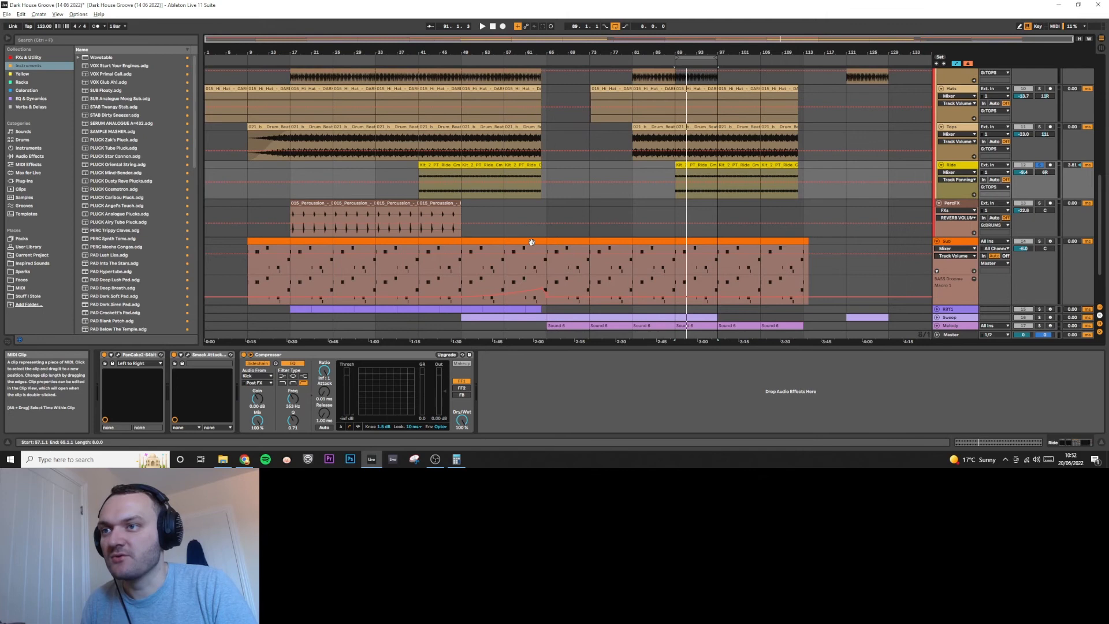
{"action": "left_click", "coordinate": [951, 241]}
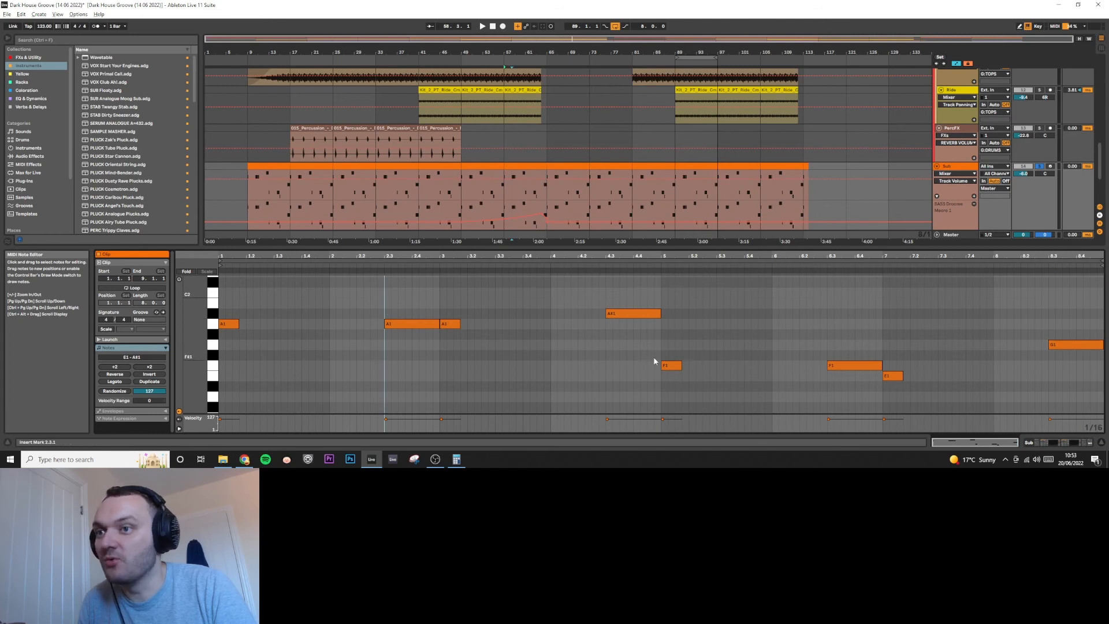
{"action": "mouse_move", "coordinate": [582, 356]}
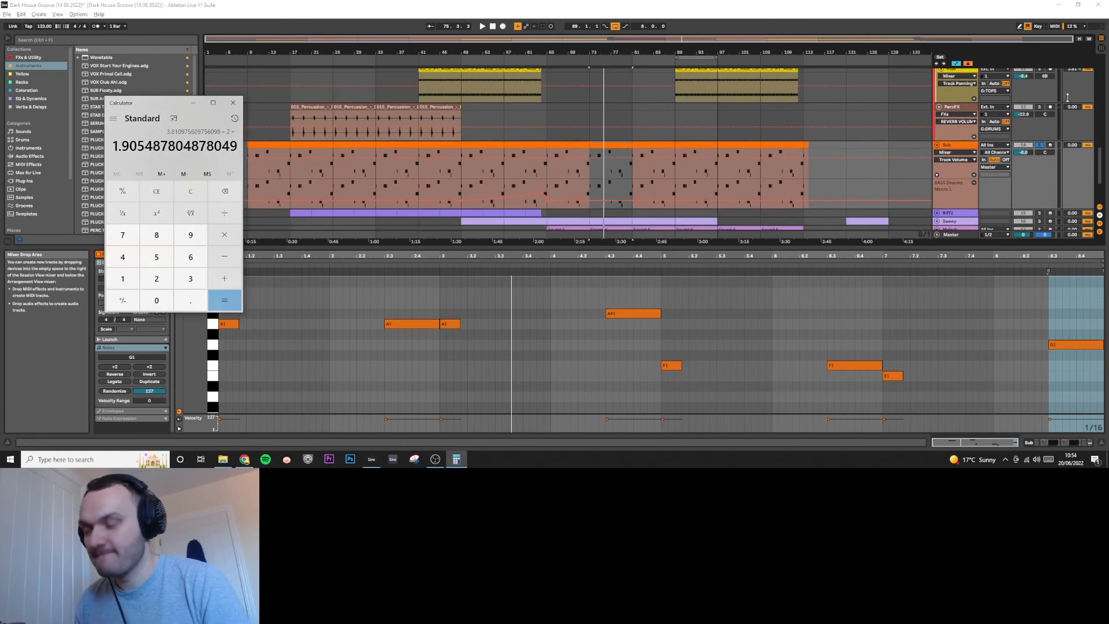
Multiply the timing result by 4 to get the bass delay of about 7.62 ms
{"action": "left_click", "coordinate": [224, 300]}
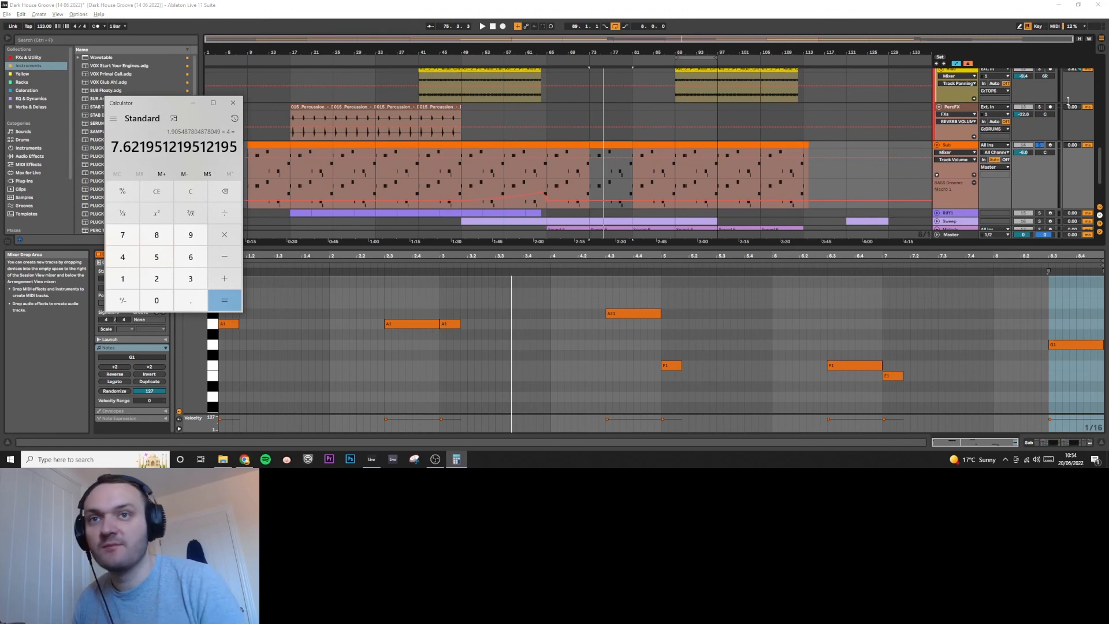